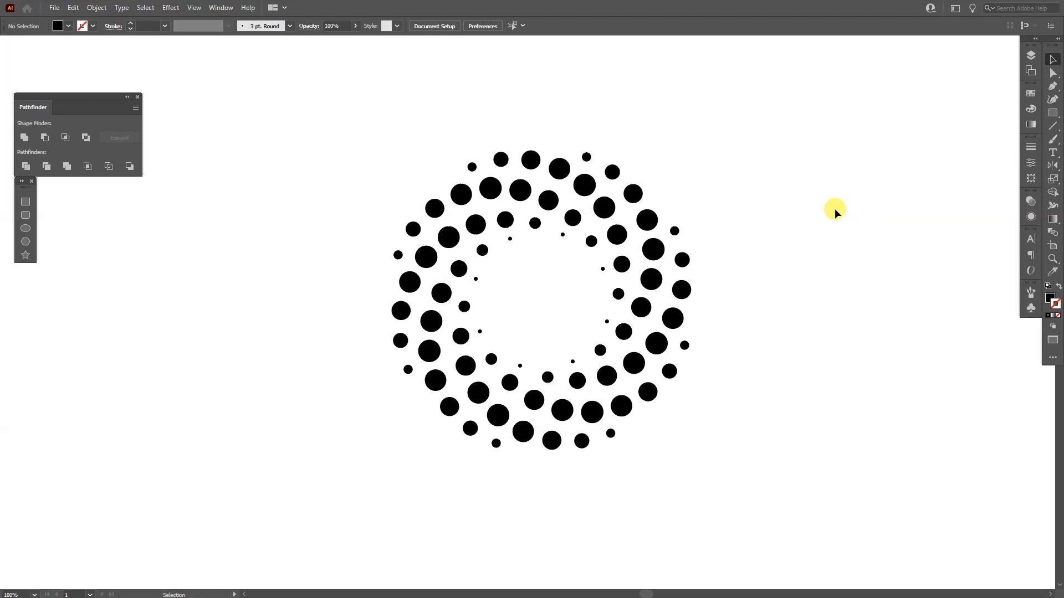
# Select the finished dotted ring artwork and delete it to leave a blank artboard
pyautogui.click(1052, 300)
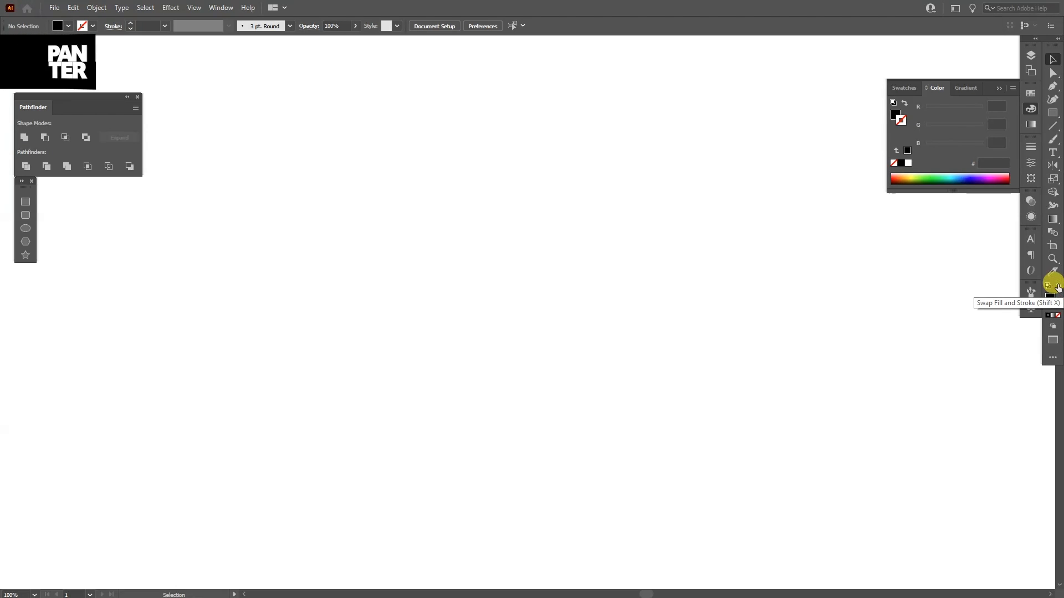
# Set black stroke with no fill, draw a circle with the Ellipse Tool and keep only its left half-arc
pyautogui.click(1047, 285)
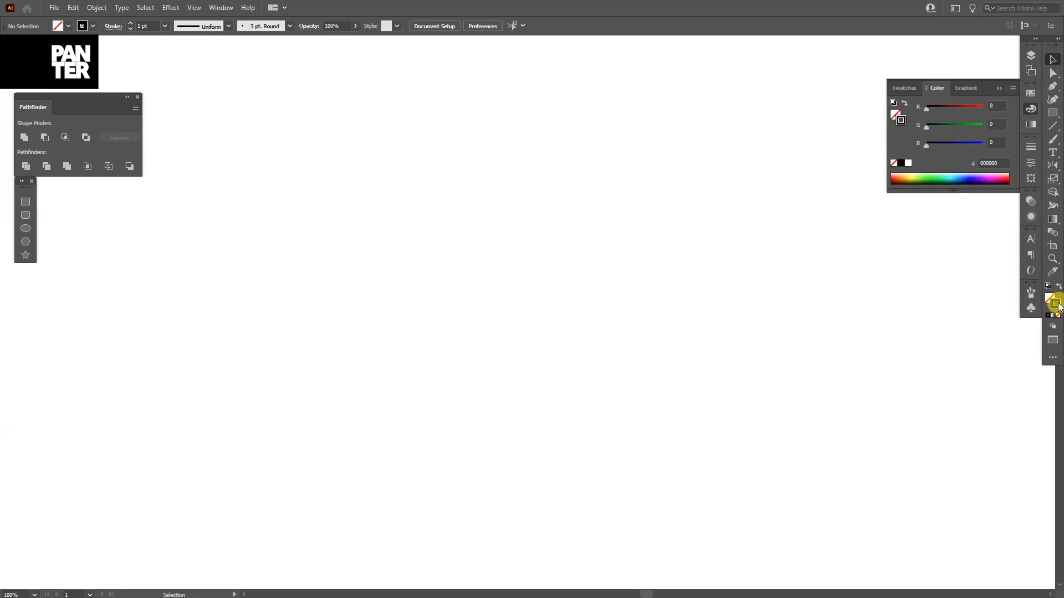
pyautogui.click(1051, 298)
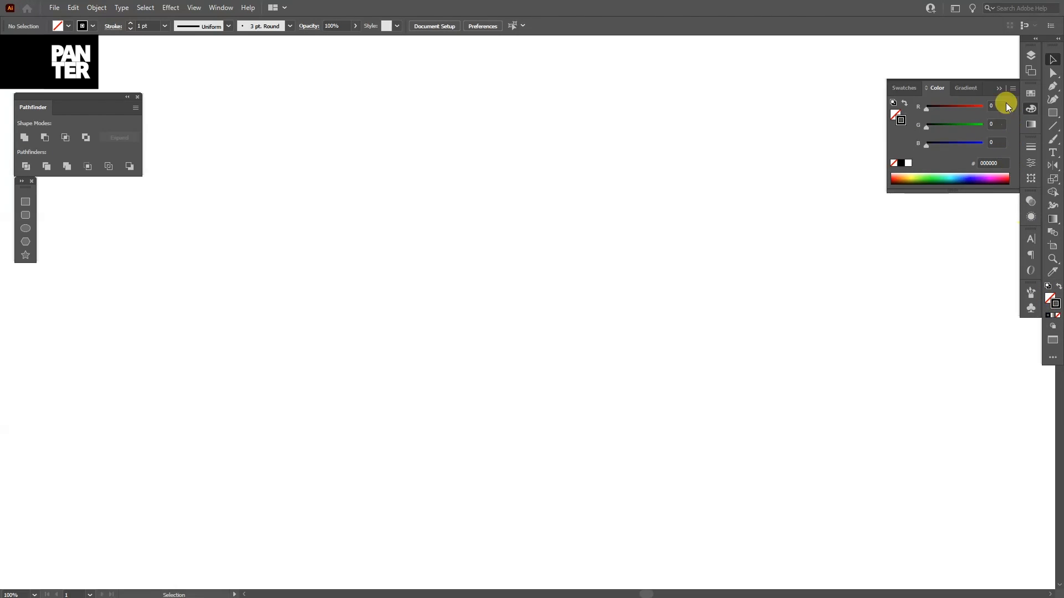
pyautogui.click(1054, 113)
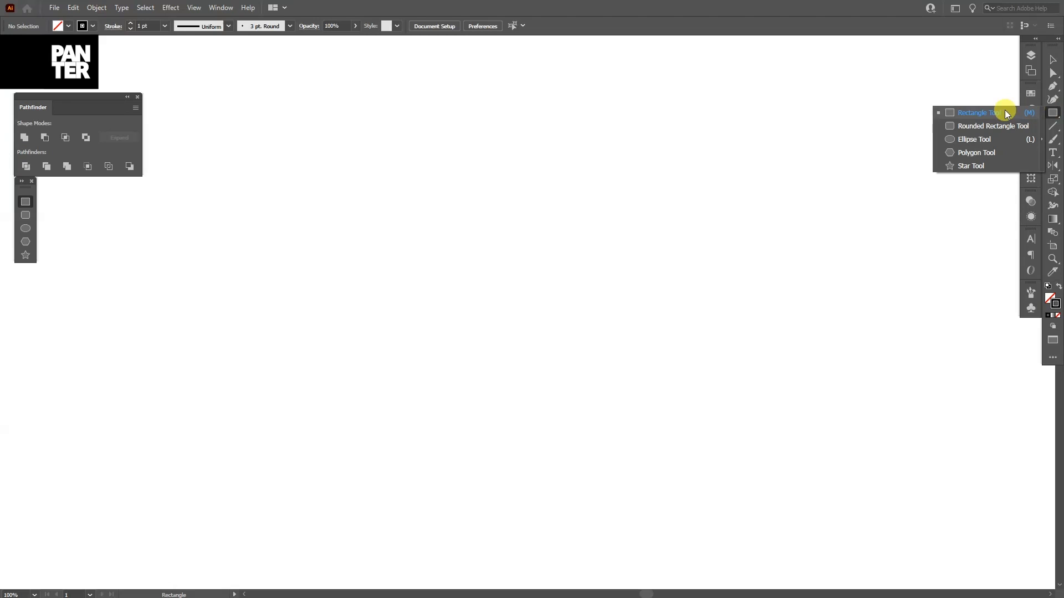
pyautogui.click(972, 140)
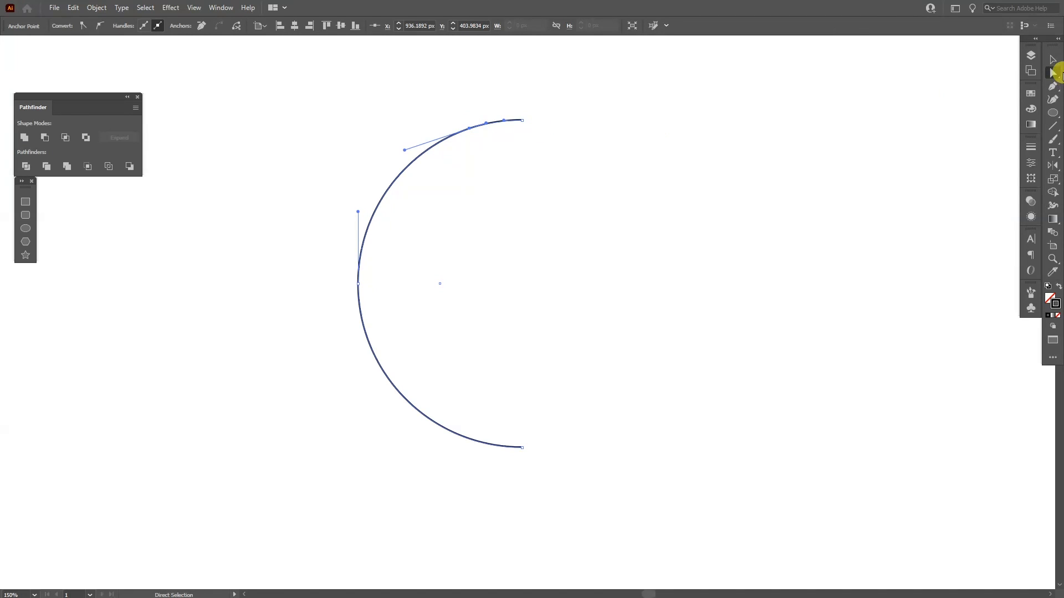
pyautogui.moveTo(649, 89)
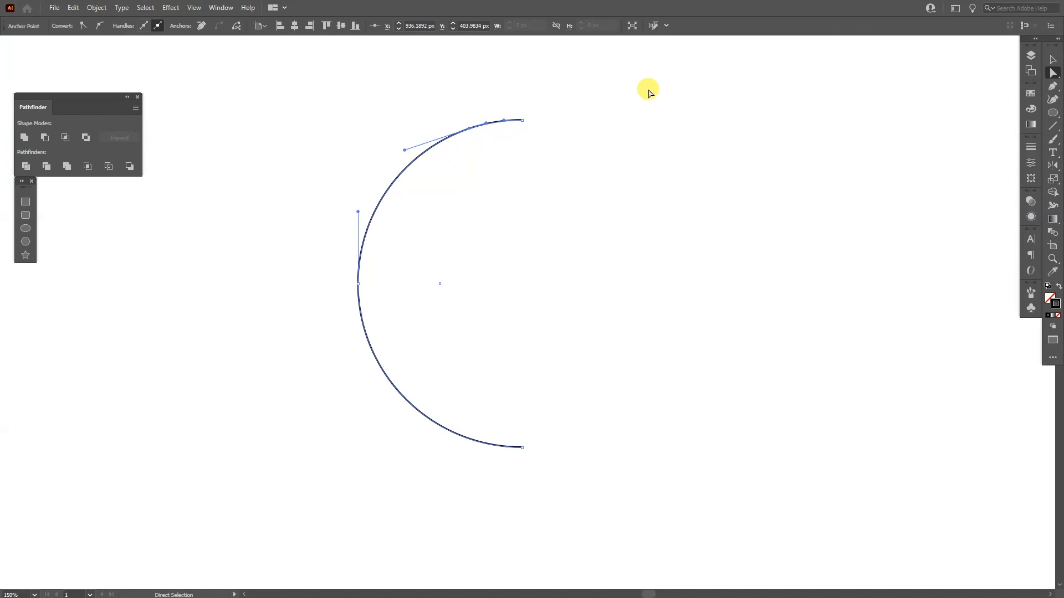
pyautogui.moveTo(648, 89); pyautogui.dragTo(521, 127)
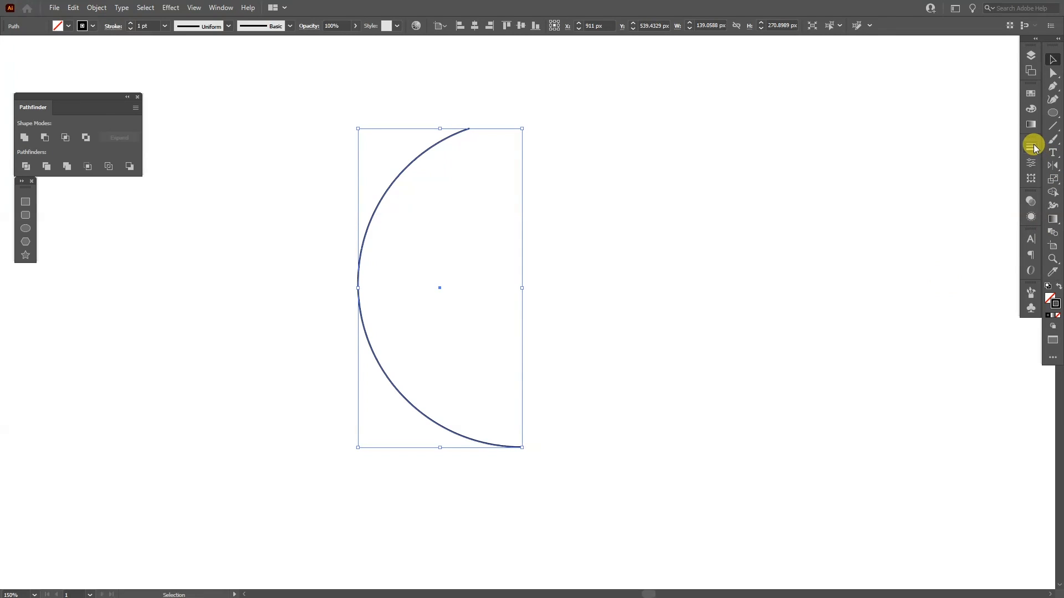
# Give the arc a 21 pt tapered-width stroke with Dashed Line on and 0 pt dash
pyautogui.click(1031, 144)
pyautogui.write('21')
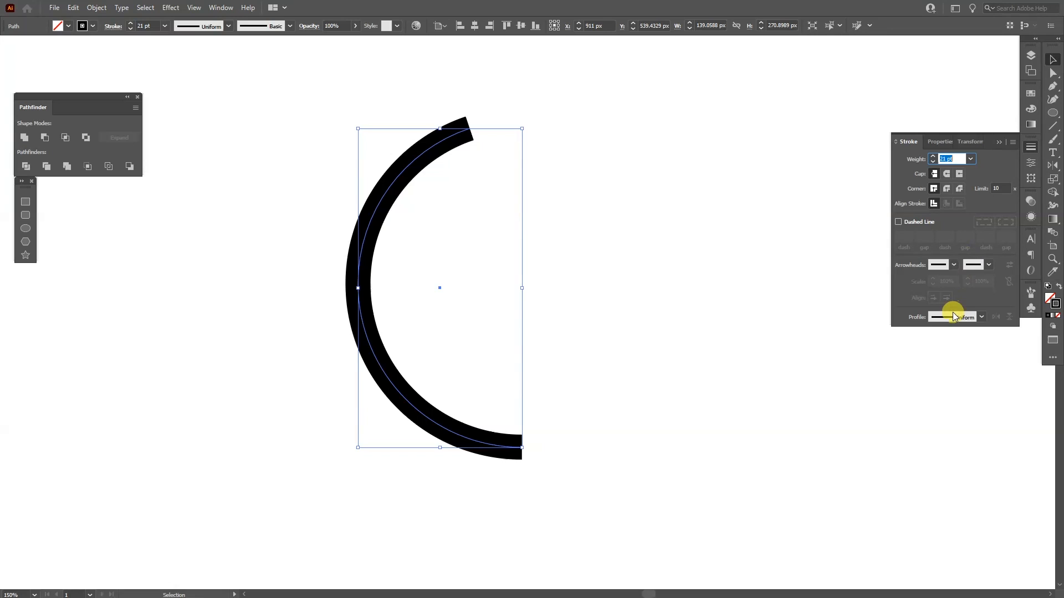
pyautogui.click(952, 317)
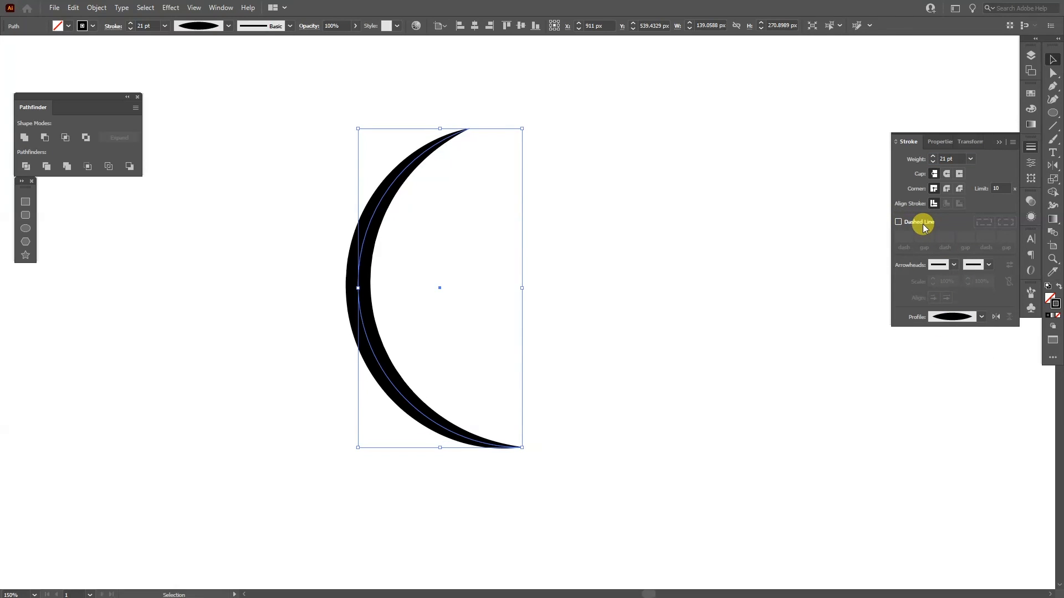
pyautogui.click(899, 222)
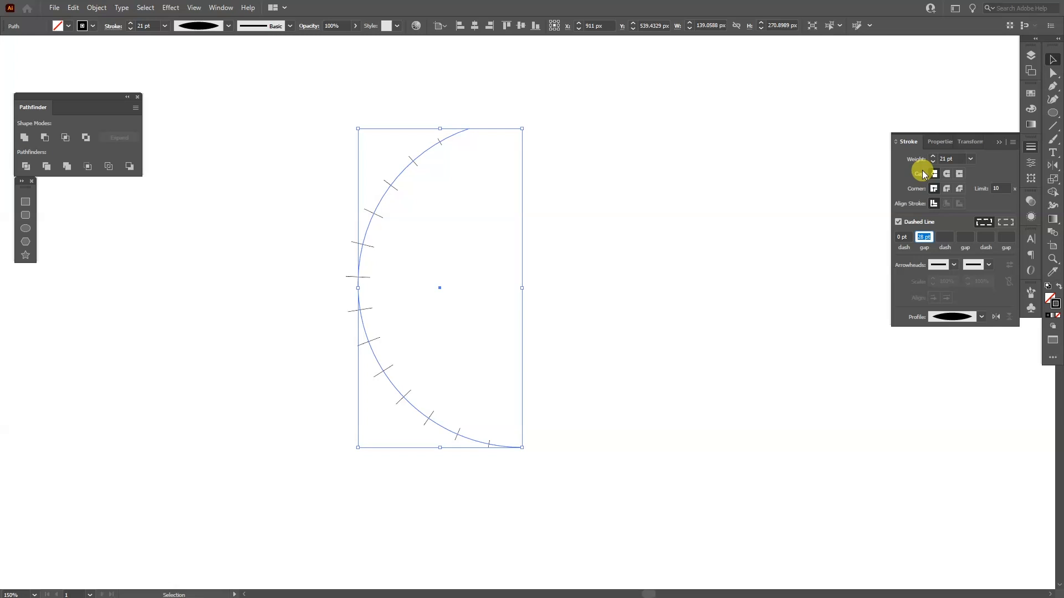
pyautogui.moveTo(951, 174)
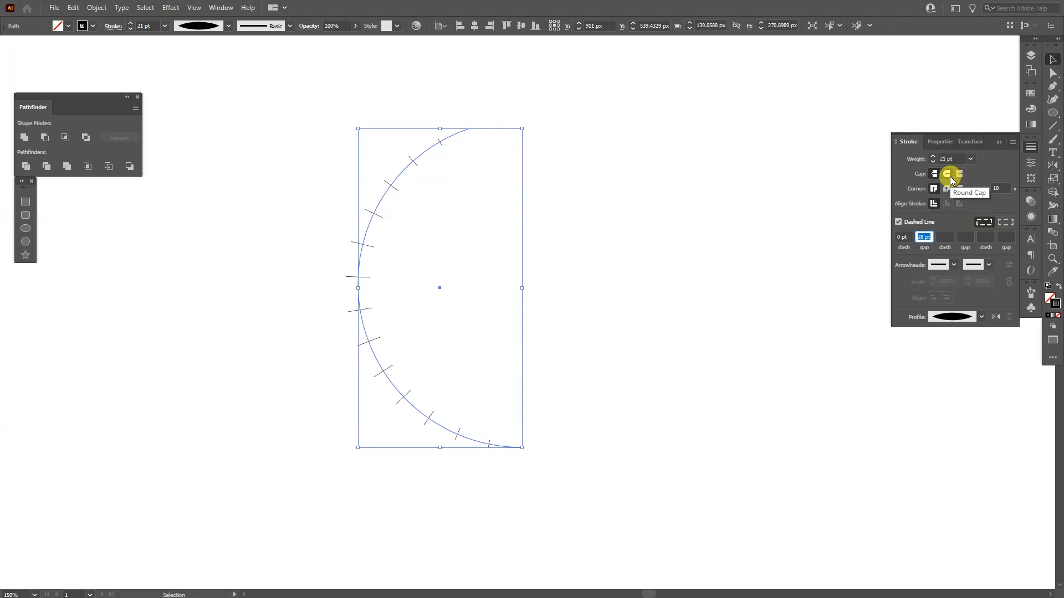
# Apply Round Cap with a 28 pt gap so the dashes become dots, then start Object > Repeat > Radial
pyautogui.click(946, 174)
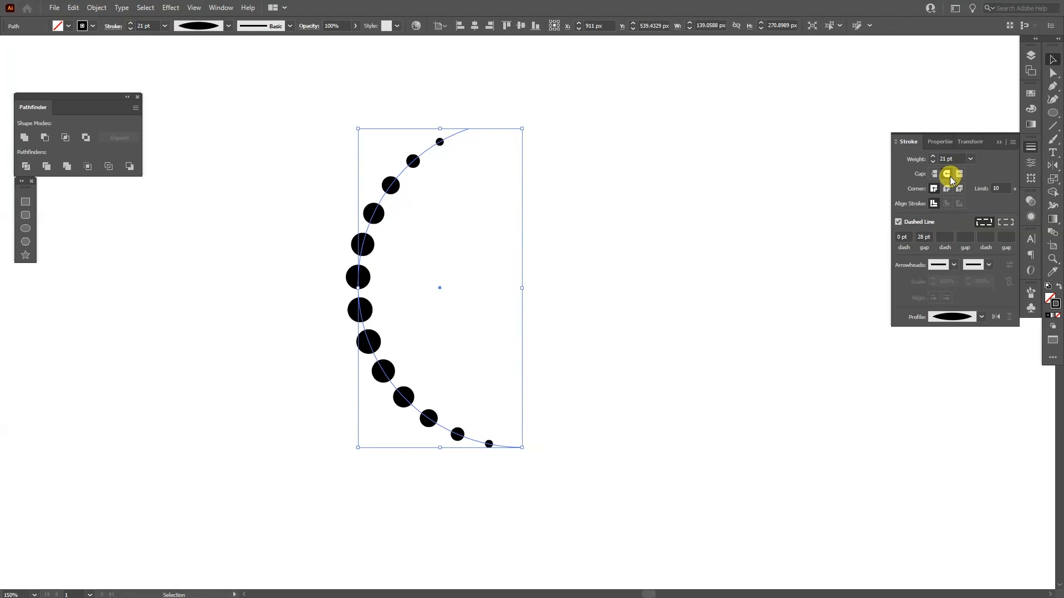
pyautogui.click(947, 174)
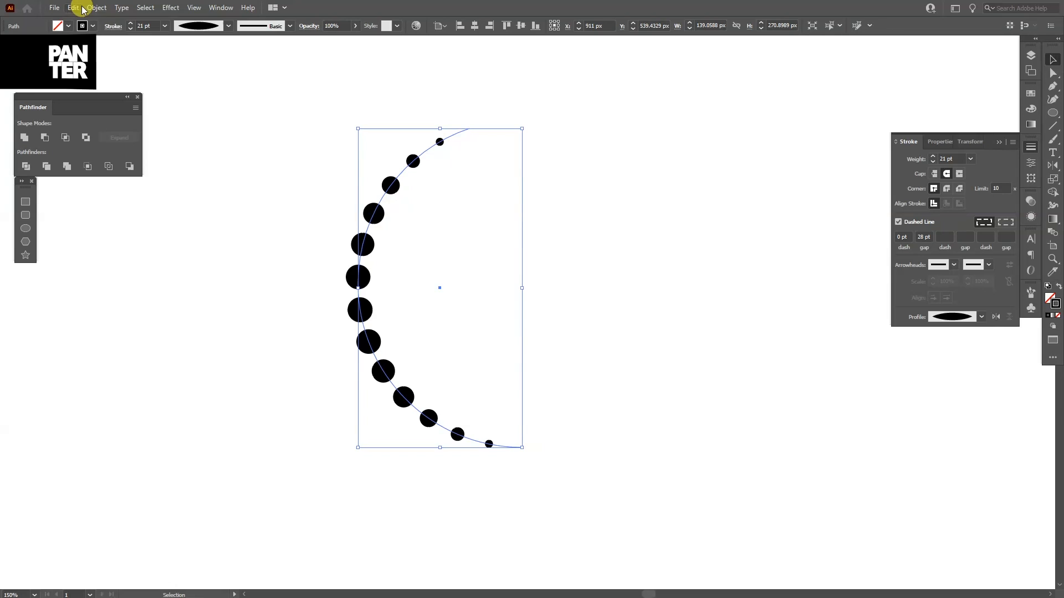
pyautogui.click(96, 8)
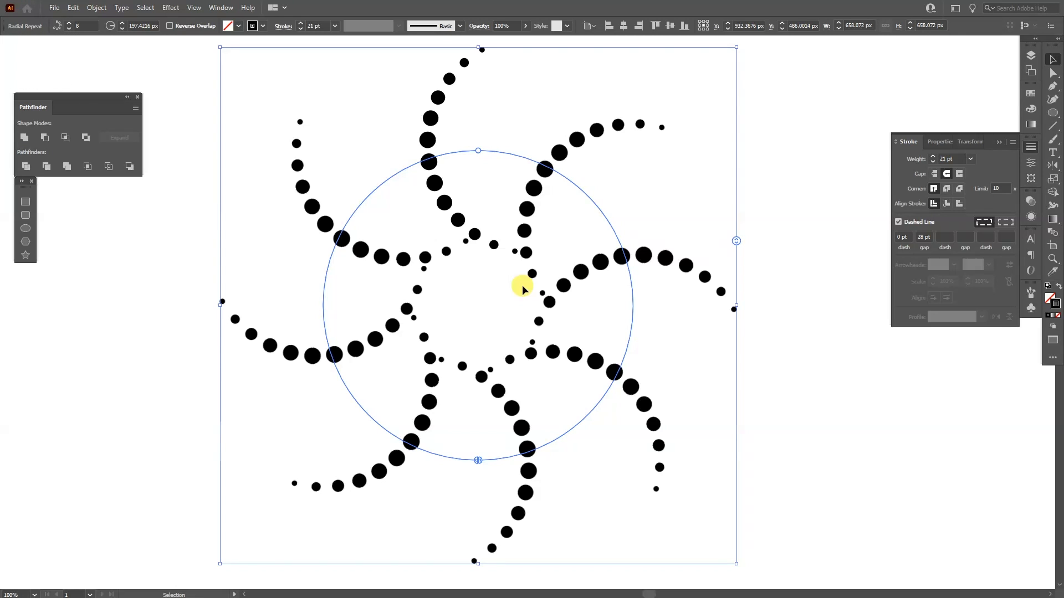
pyautogui.moveTo(733, 243)
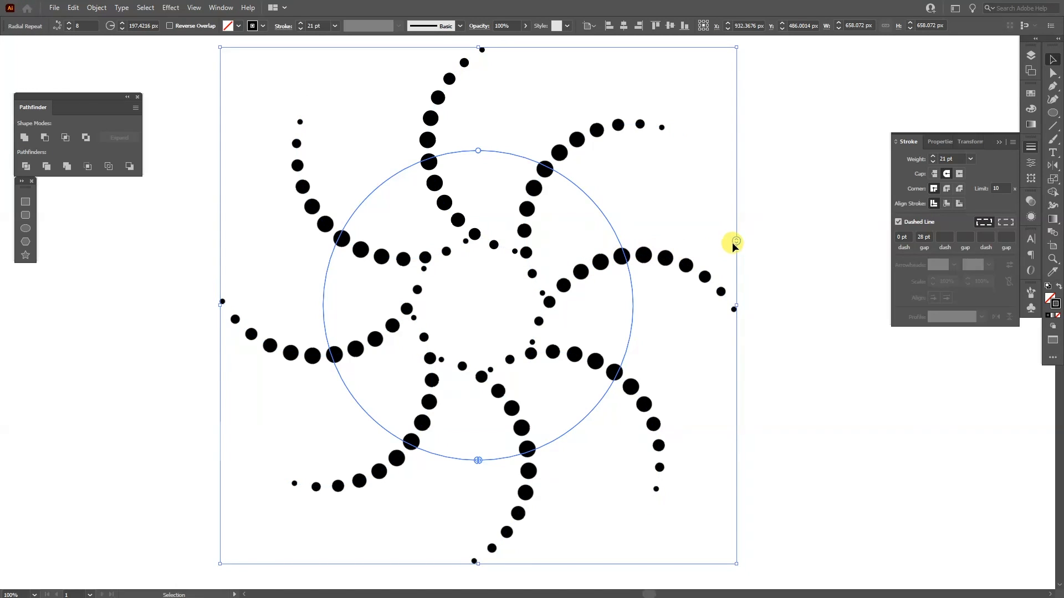
# Raise the radial repeat to thirteen arms and tighten them around a small central ring
pyautogui.moveTo(735, 243); pyautogui.dragTo(735, 211)
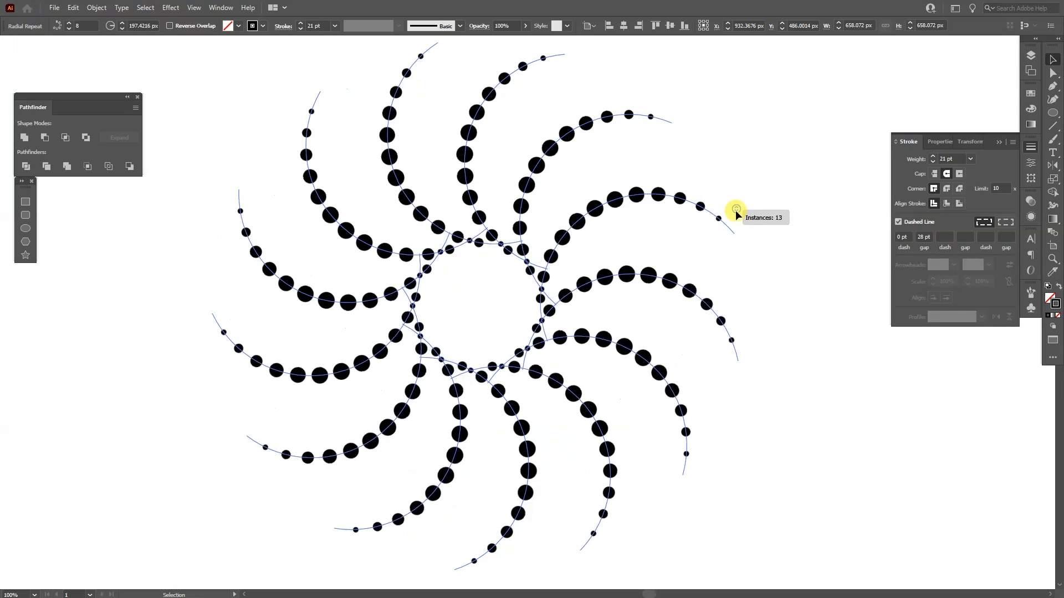
pyautogui.moveTo(736, 216); pyautogui.dragTo(733, 244)
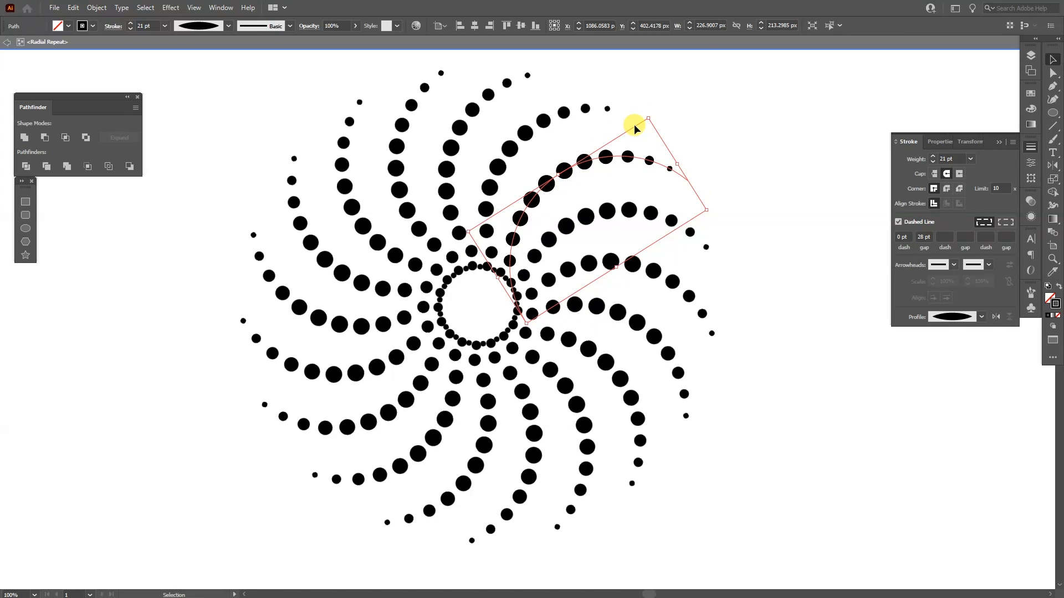
# Rotate the source arc in isolation so the seventeen dotted arms curl into a dense swirl
pyautogui.moveTo(636, 124); pyautogui.dragTo(653, 116)
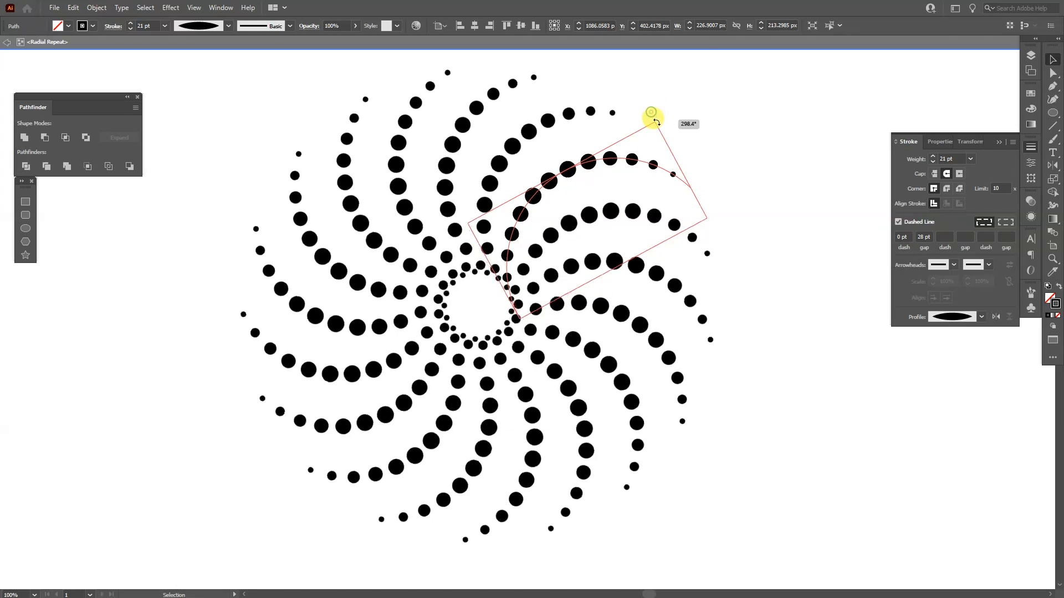
pyautogui.moveTo(652, 115); pyautogui.dragTo(662, 197)
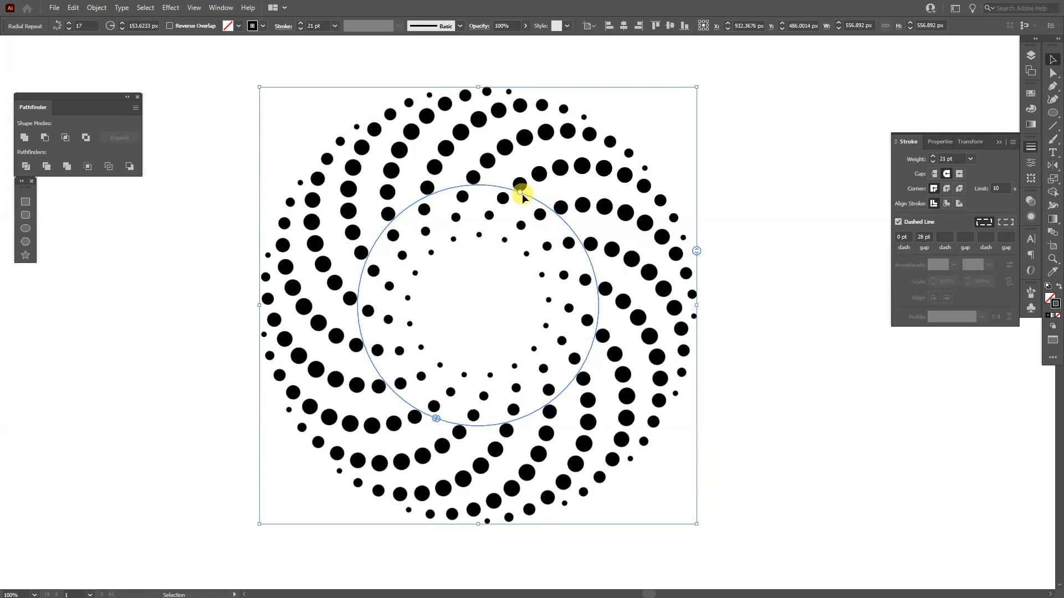
# Adjust the radial repeat radius handle to resize the ring's open centre
pyautogui.moveTo(518, 191); pyautogui.dragTo(515, 234)
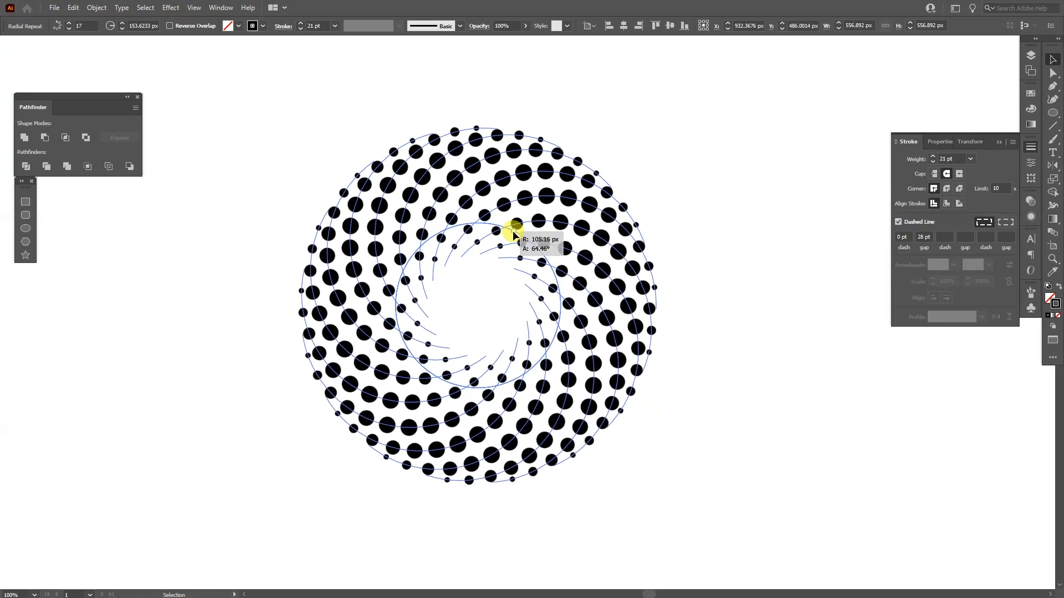
pyautogui.moveTo(514, 233); pyautogui.dragTo(505, 256)
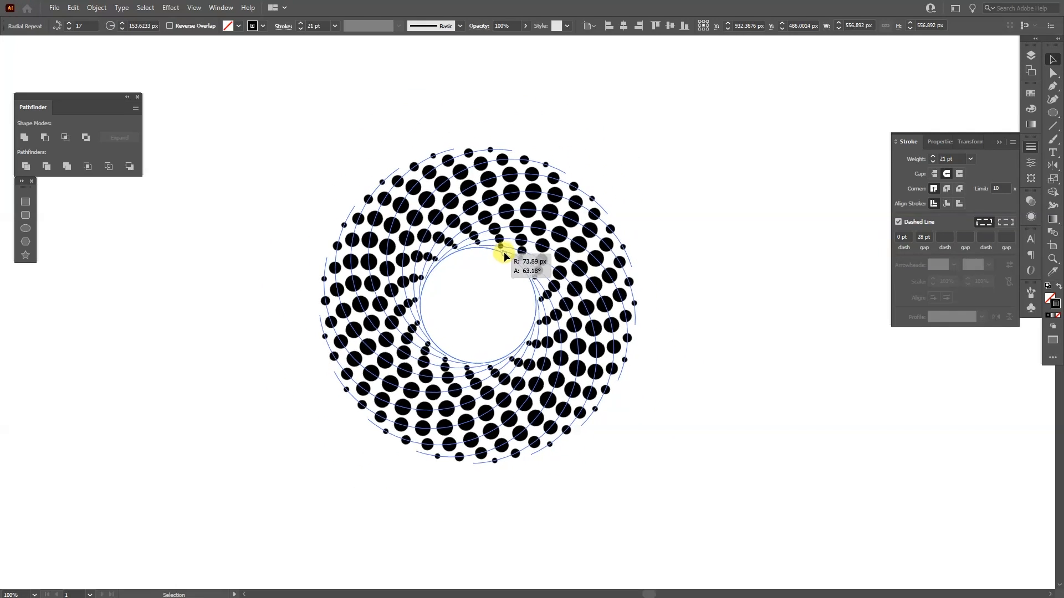
pyautogui.moveTo(502, 250); pyautogui.dragTo(506, 241)
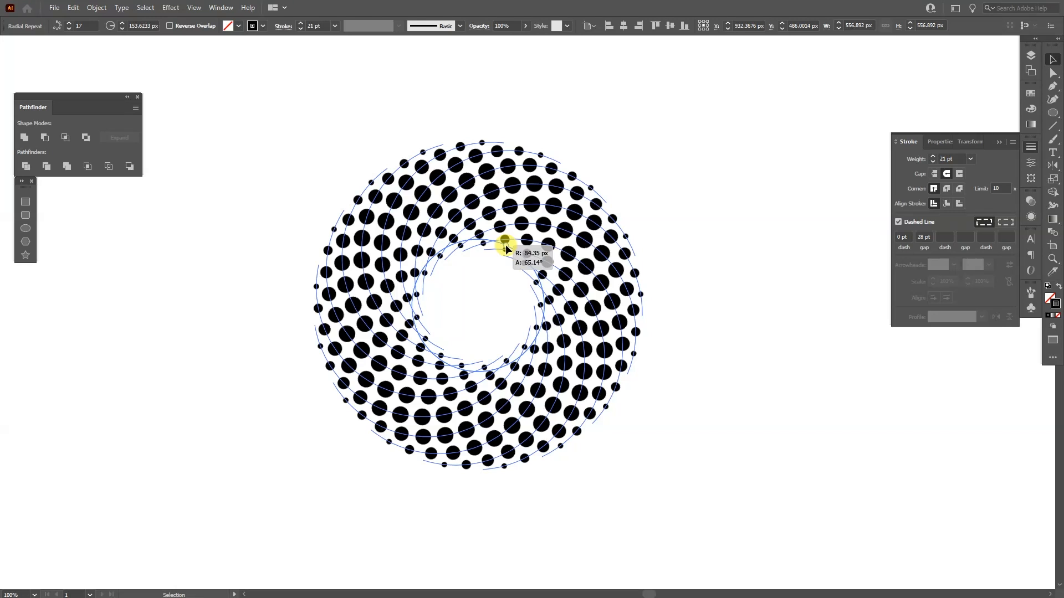
pyautogui.moveTo(505, 242); pyautogui.dragTo(618, 230)
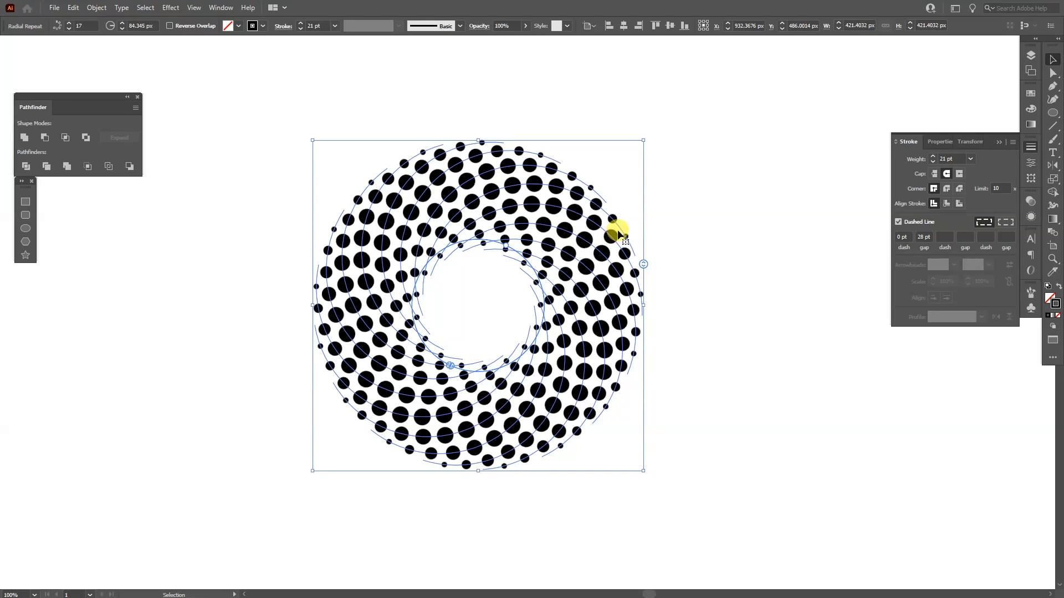
# Reduce the repeat to ten arms, widen the open centre and re-angle the source arc
pyautogui.moveTo(617, 230); pyautogui.dragTo(643, 272)
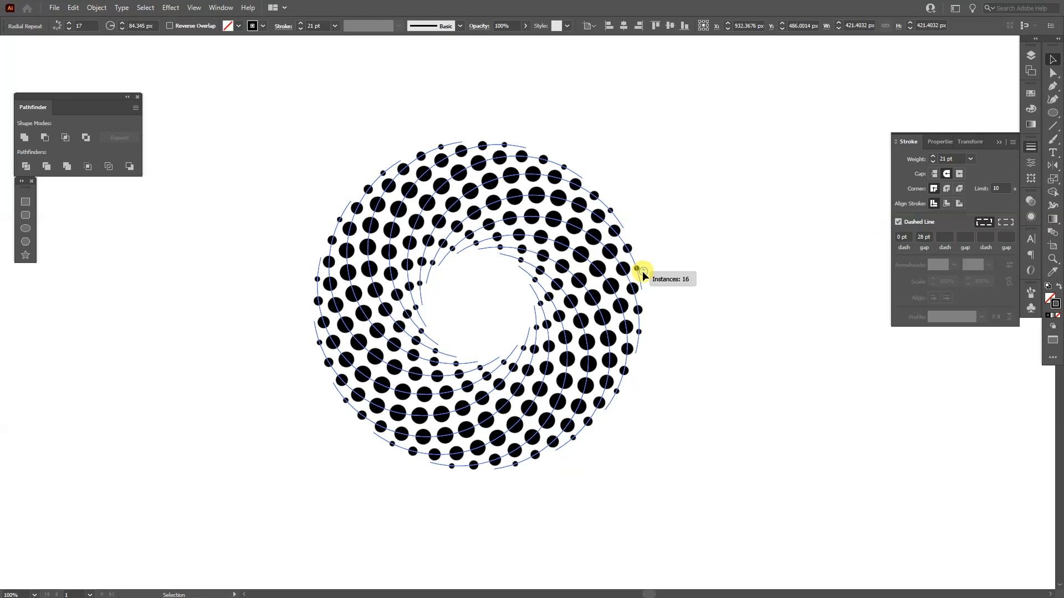
pyautogui.moveTo(641, 274); pyautogui.dragTo(641, 298)
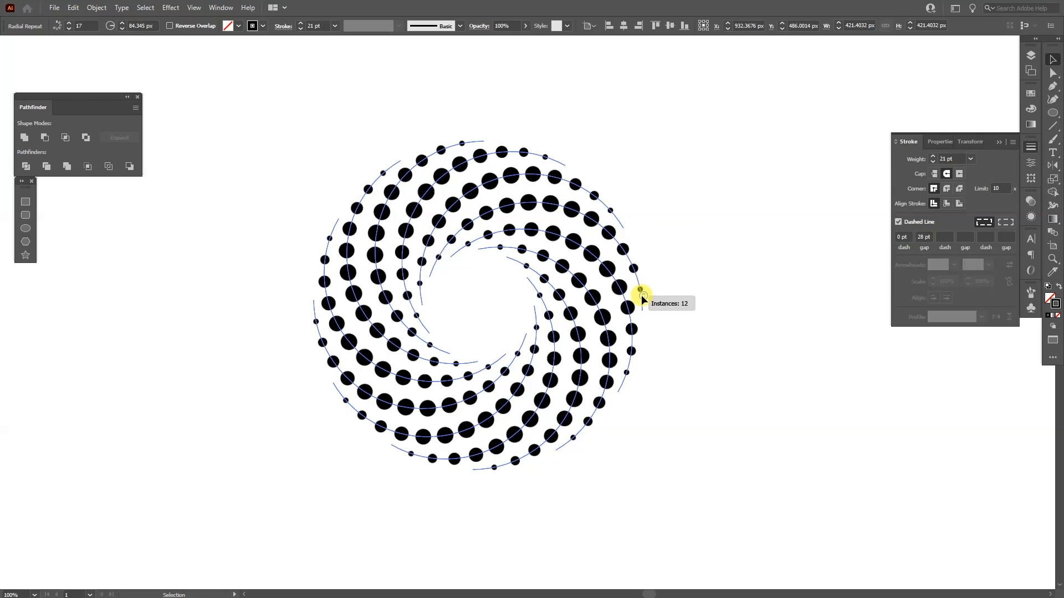
pyautogui.moveTo(640, 293); pyautogui.dragTo(642, 307)
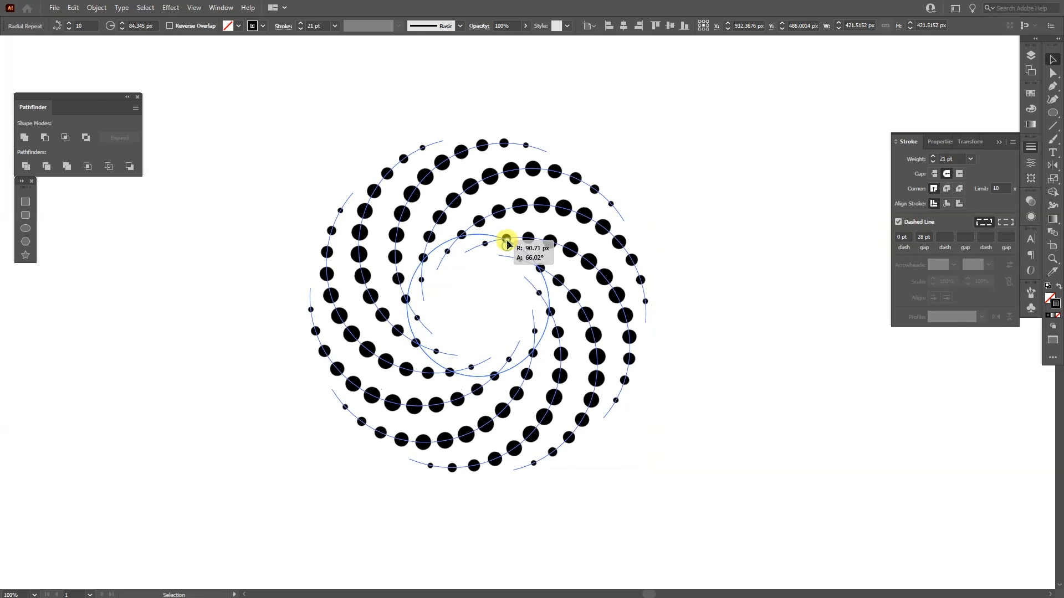
pyautogui.moveTo(507, 243); pyautogui.dragTo(501, 259)
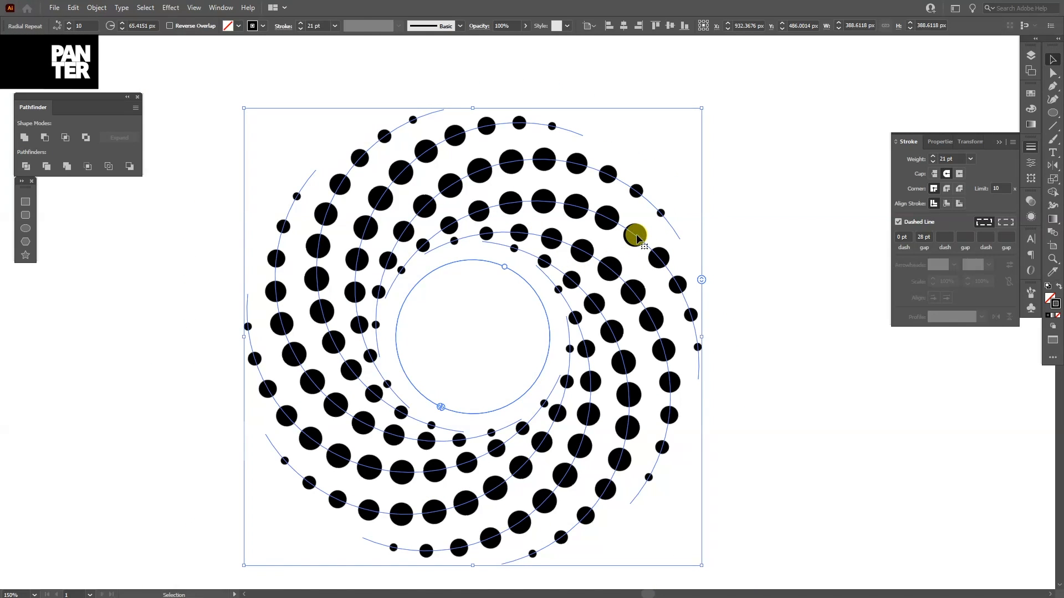
pyautogui.moveTo(636, 236); pyautogui.dragTo(744, 277)
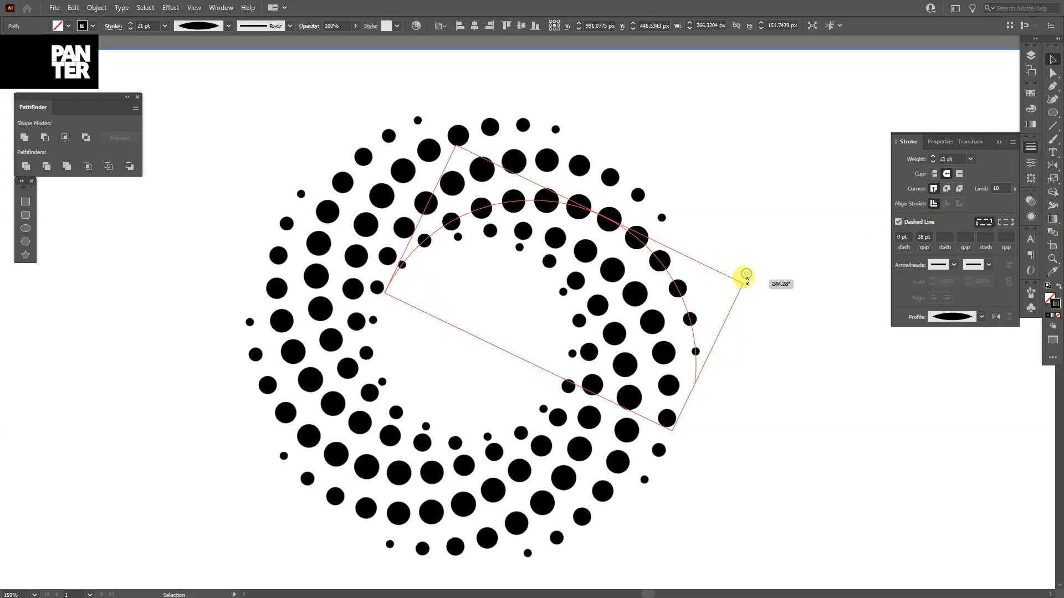